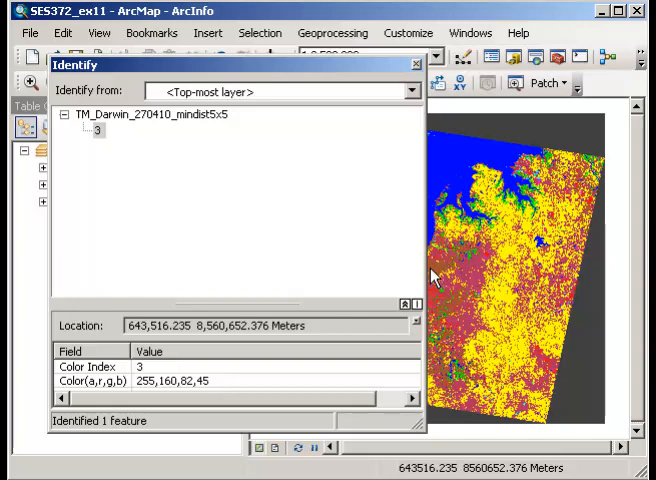
mouse_move(418, 123)
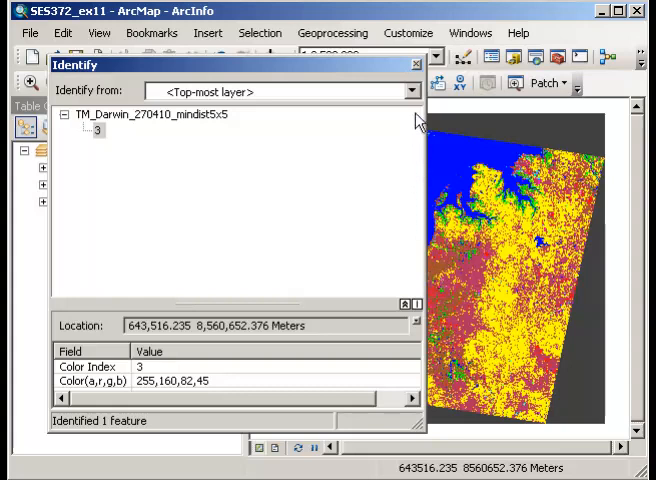
Close the Identify results showing the class-3 cell of the TM_Darwin_270410 raster
left_click(416, 64)
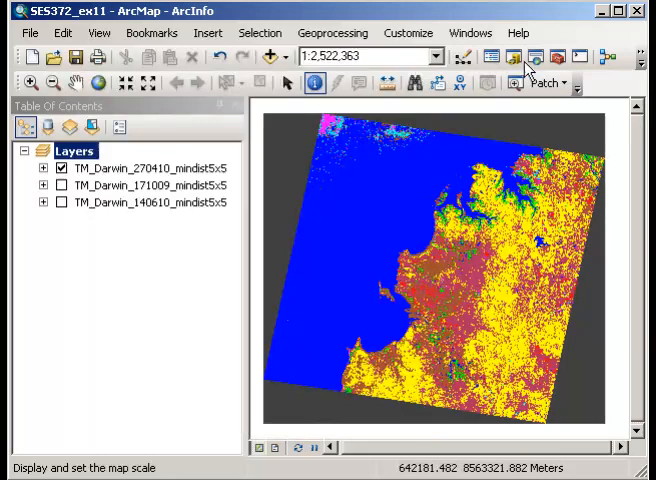
Reach Raster to Polygon under Conversion Tools > From Raster in ArcToolbox
left_click(557, 57)
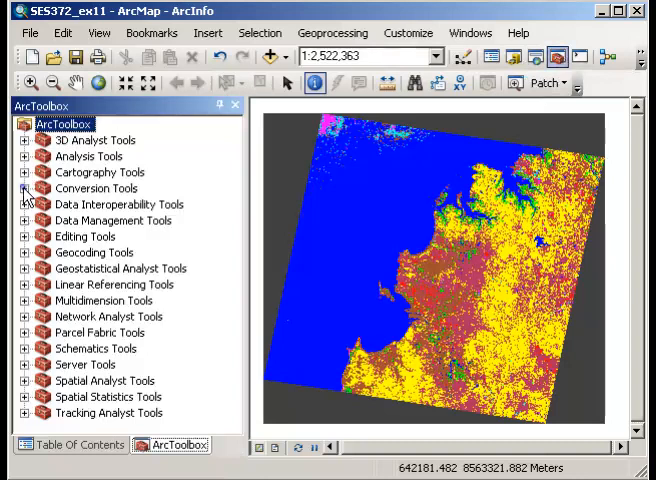
left_click(25, 188)
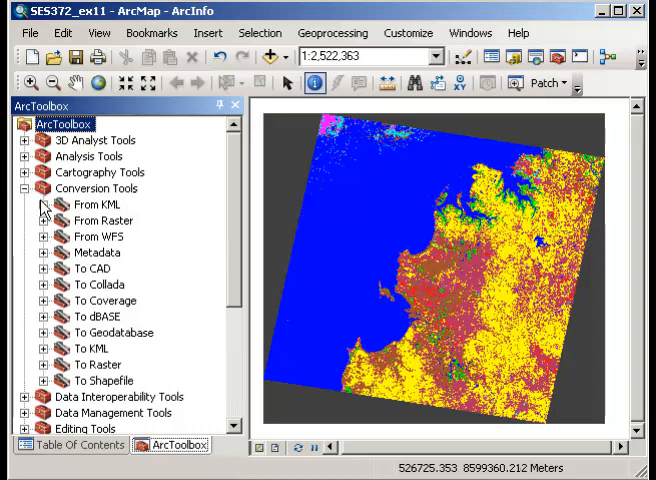
left_click(45, 220)
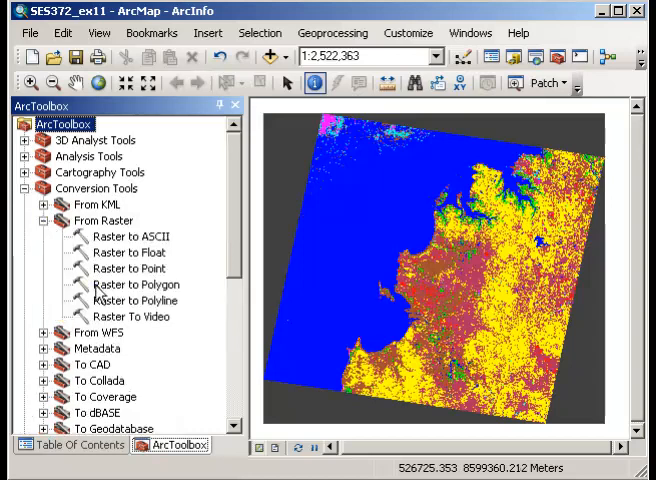
left_click(136, 284)
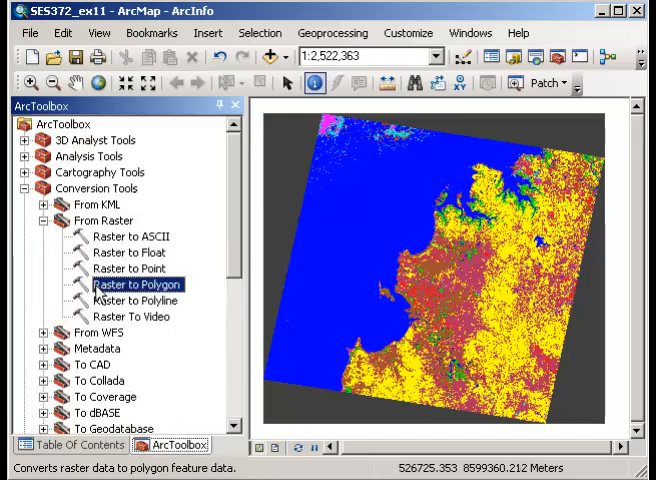
double_click(132, 284)
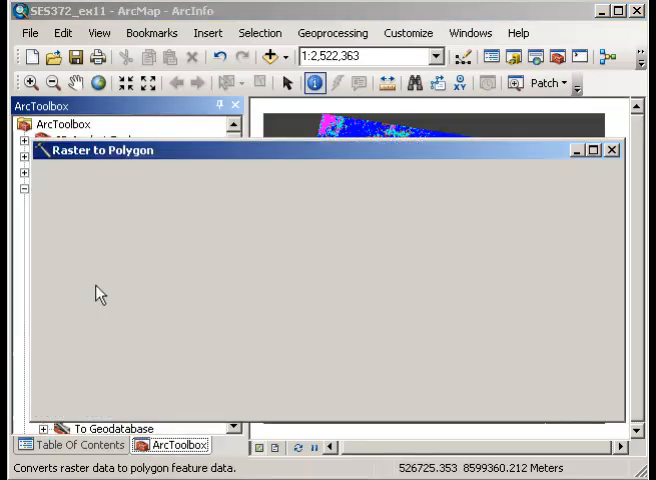
mouse_move(556, 207)
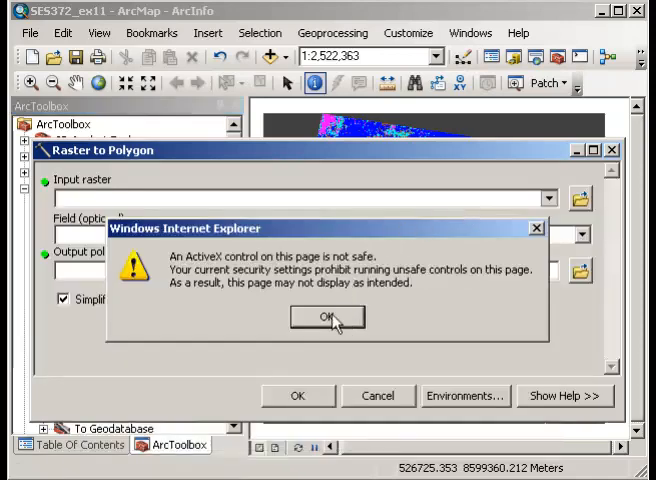
left_click(326, 316)
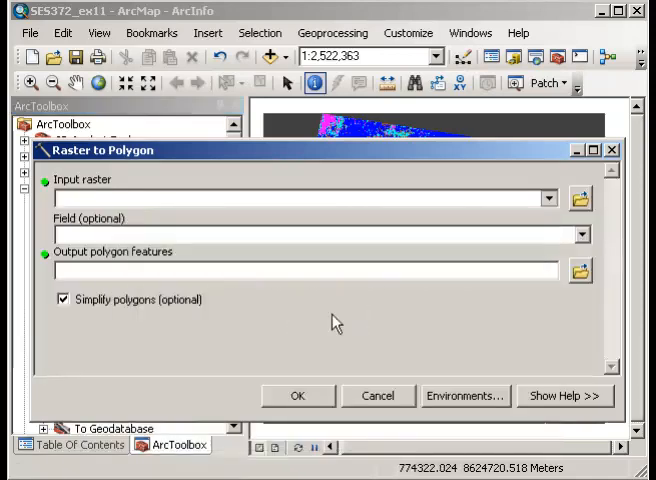
mouse_move(447, 311)
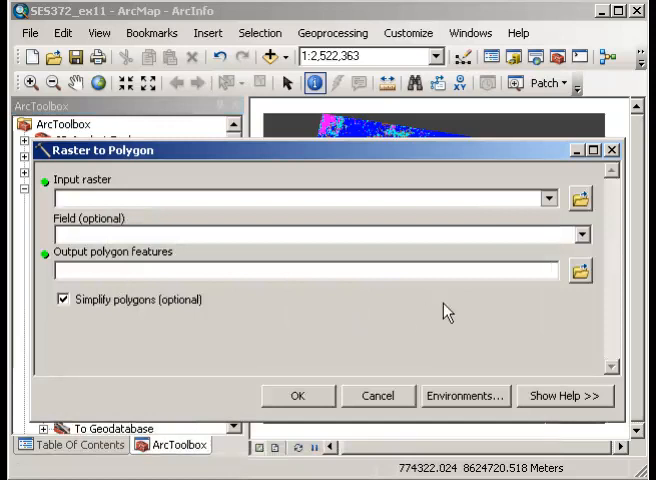
left_click(547, 198)
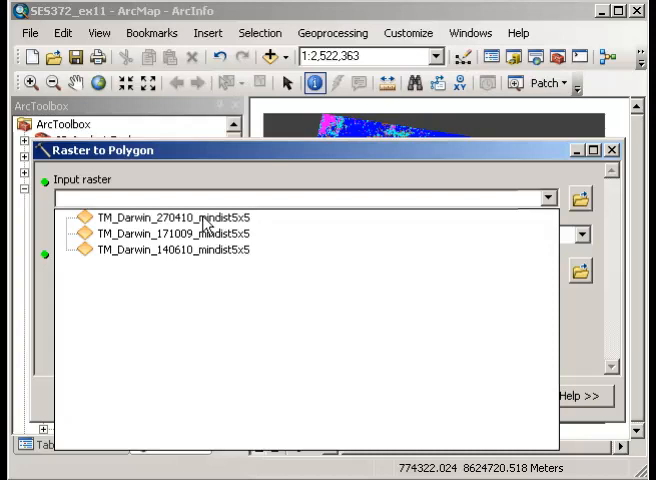
left_click(175, 217)
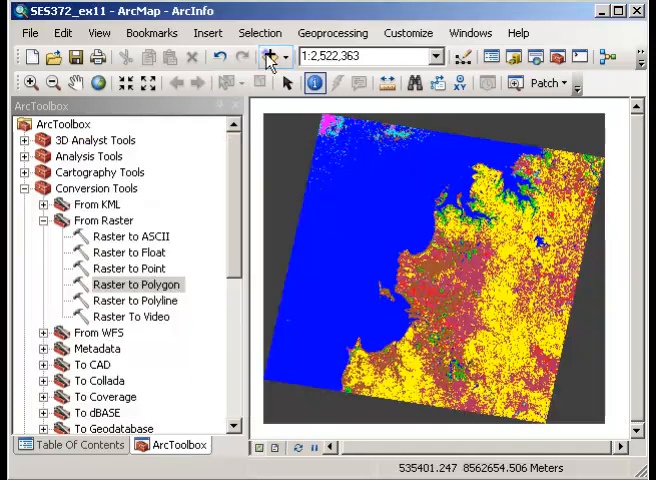
Add 140610, 171009 and 270410 _classification.shp together and return to the Table Of Contents
left_click(266, 57)
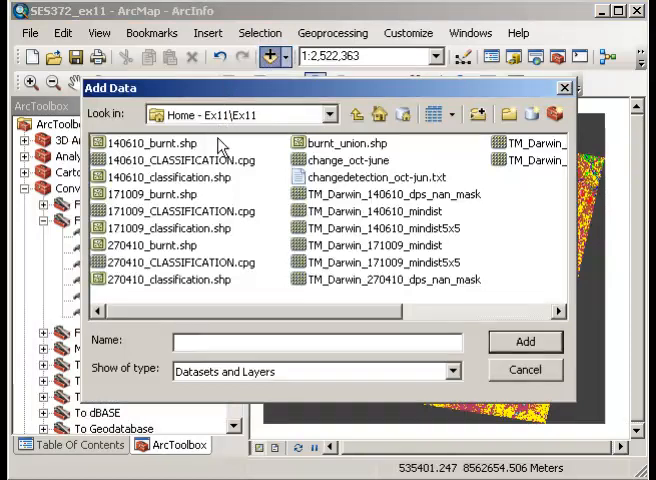
left_click(166, 176)
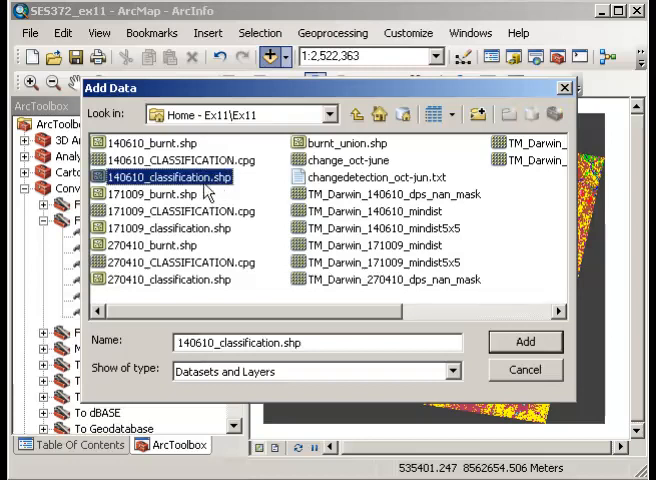
left_click(165, 228)
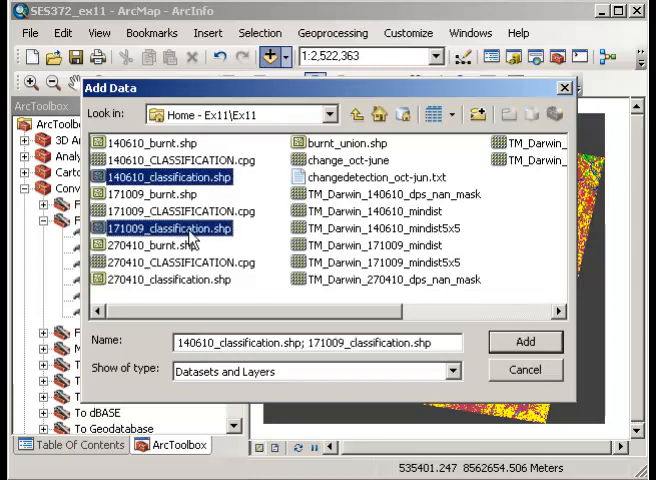
left_click(170, 279)
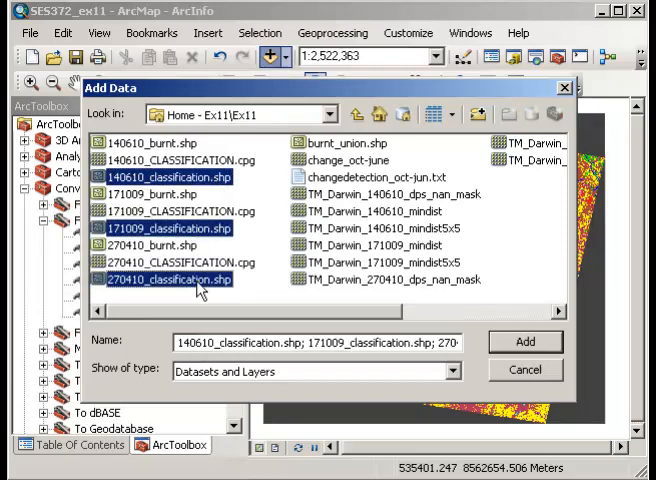
mouse_move(418, 300)
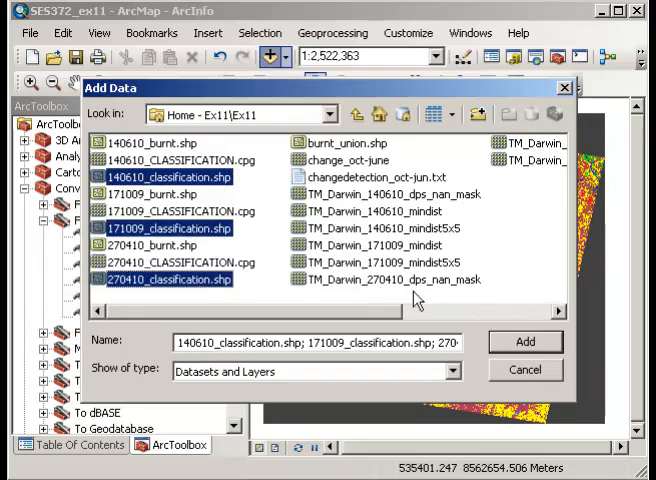
left_click(525, 341)
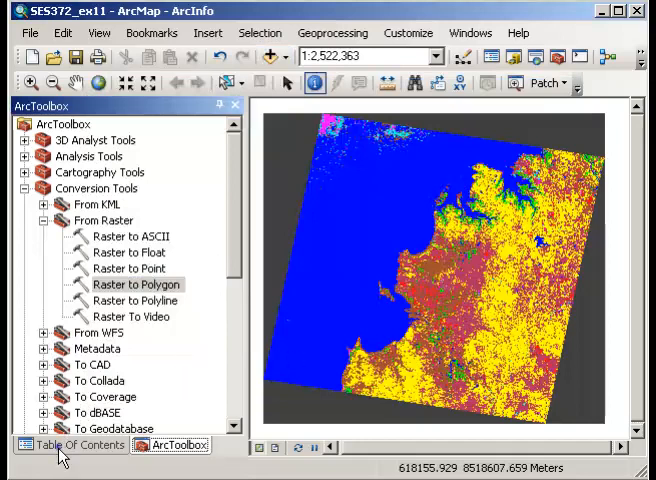
left_click(70, 445)
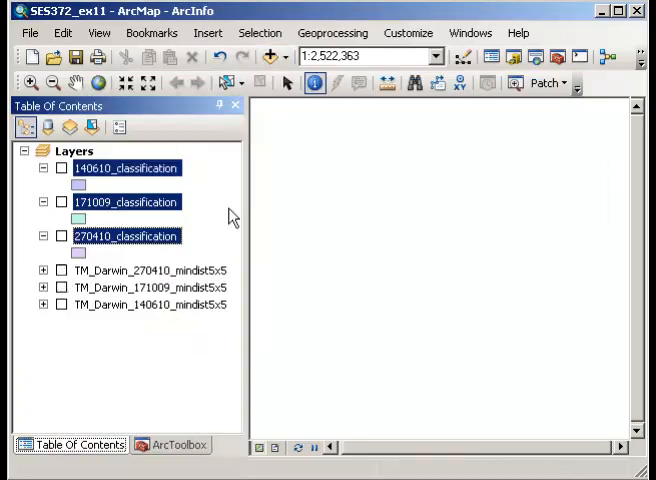
Show the 140610_classification attribute table and bring up its Table Options list via the GRIDCODE field
left_click(60, 168)
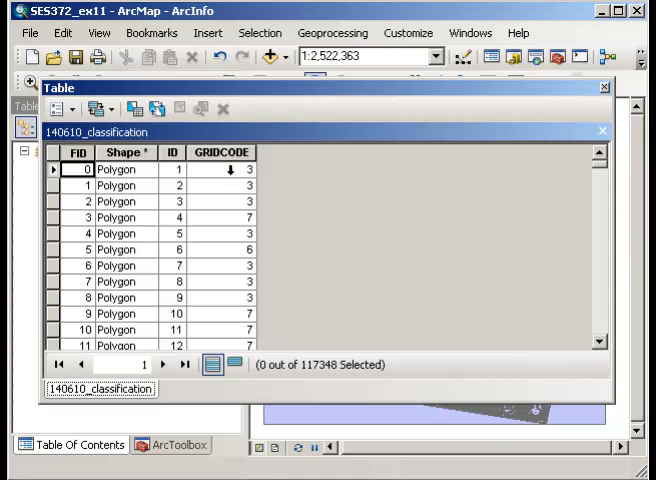
right_click(221, 152)
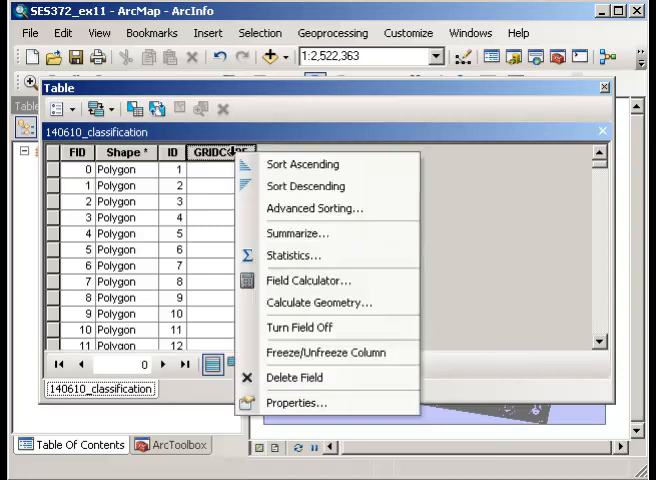
left_click(57, 109)
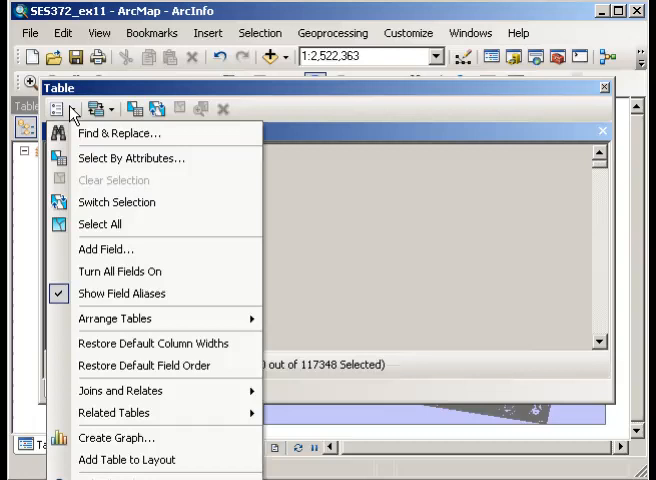
mouse_move(85, 168)
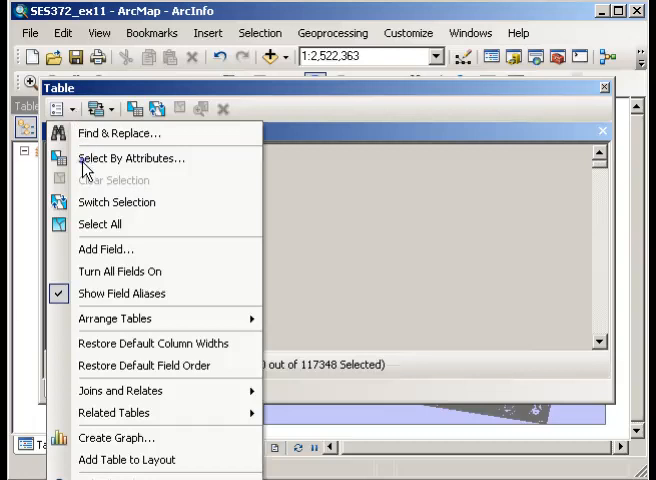
Select By Attributes with the query "GRIDCODE" = 3 and apply it to 140610_classification
left_click(134, 158)
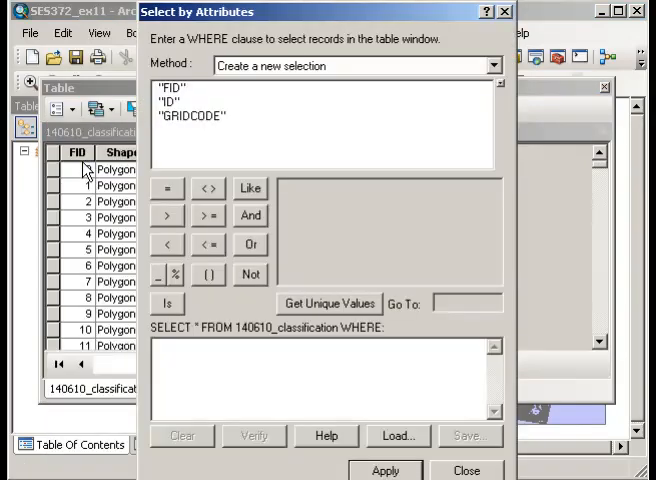
double_click(192, 116)
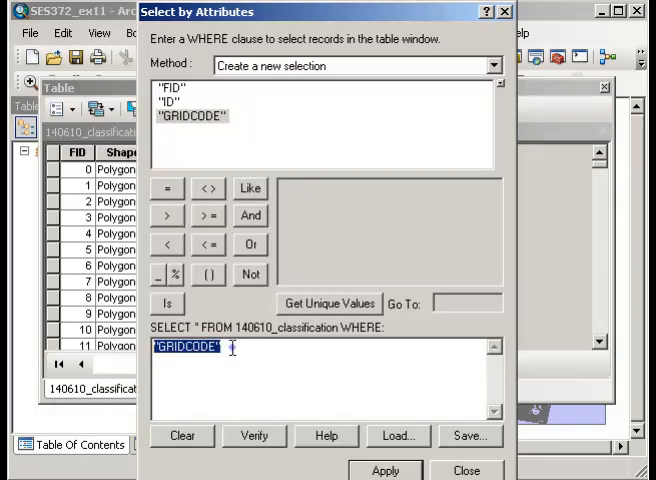
left_click(167, 188)
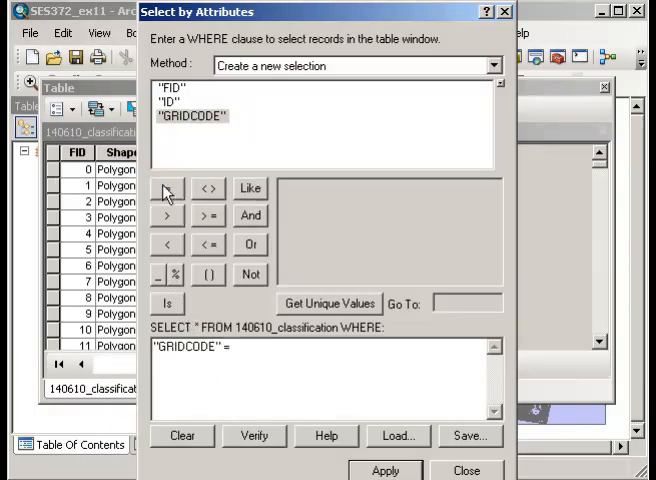
type("3")
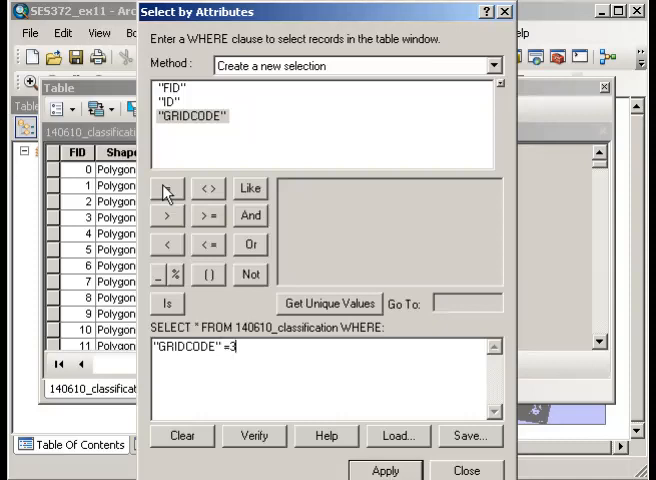
left_click(385, 470)
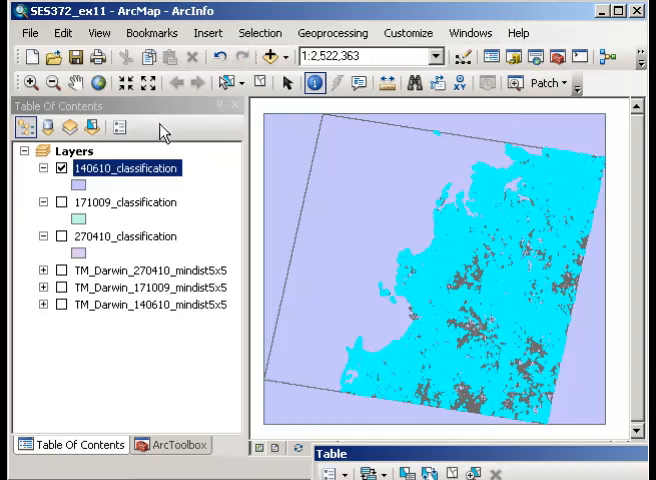
Check the 140610_classification layer's options, then start Add Data on the Ex11 folder
right_click(125, 167)
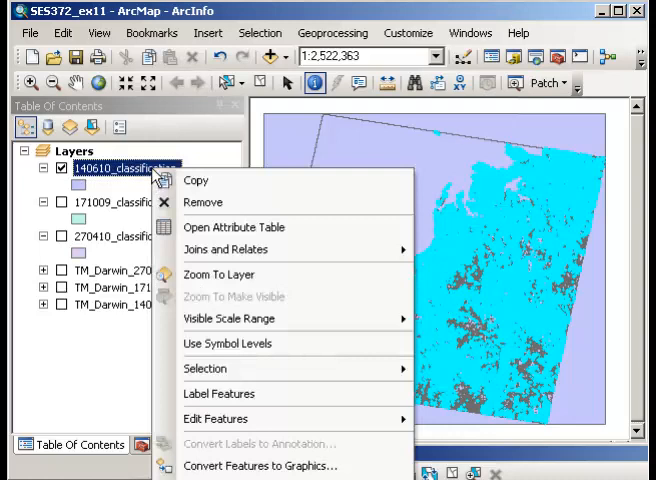
mouse_move(371, 231)
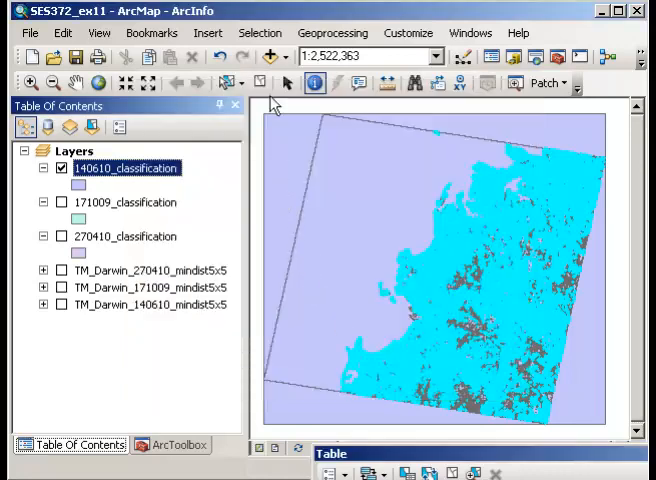
left_click(268, 56)
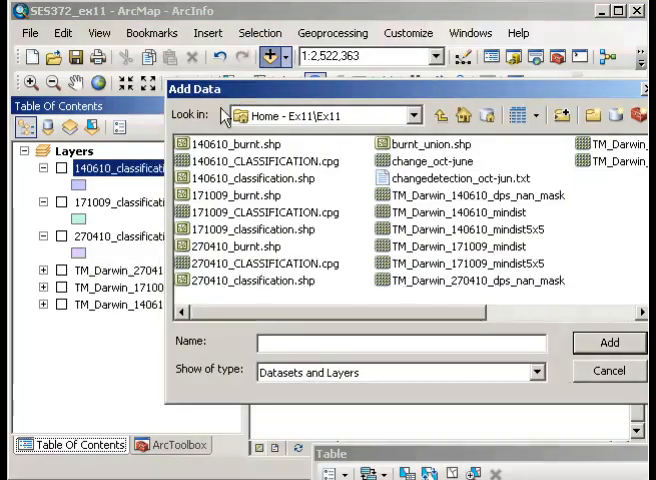
Add 140610_burnt.shp, turn the layer on, and return to Add Data for more
left_click(237, 144)
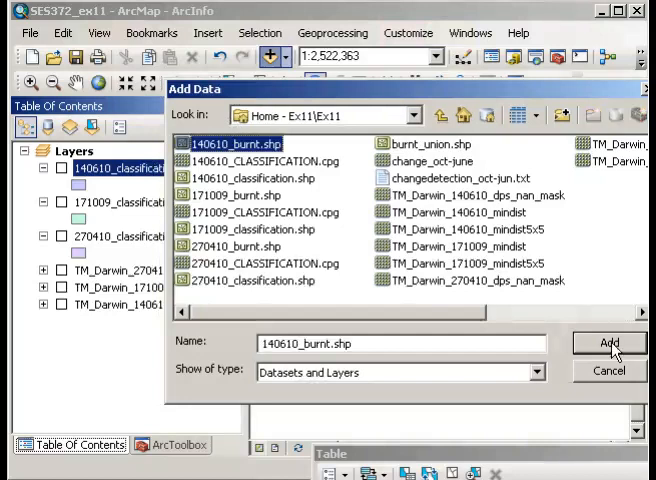
left_click(609, 343)
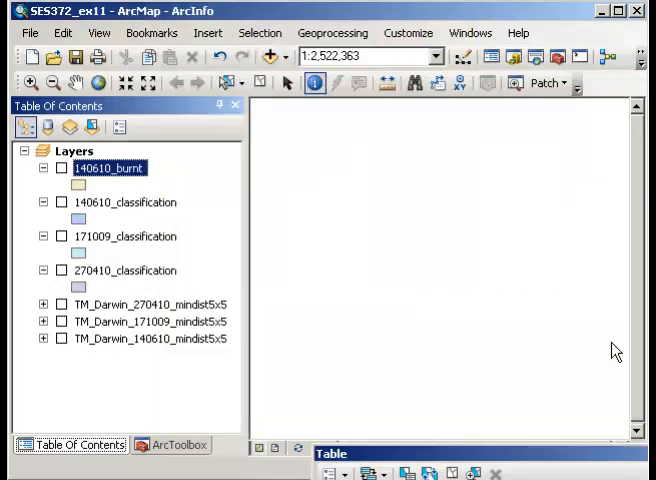
left_click(60, 168)
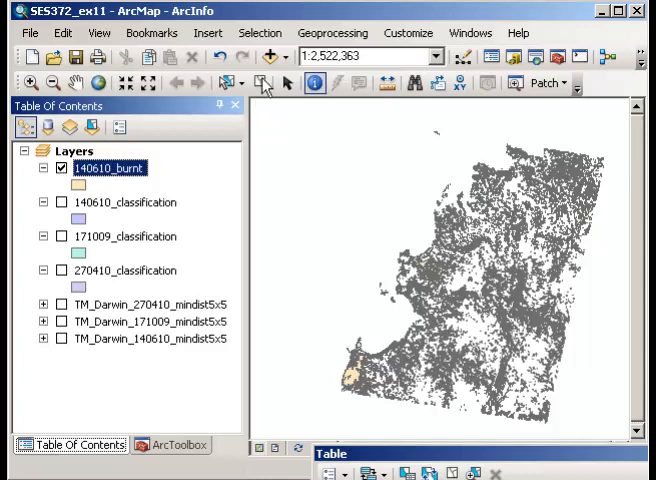
left_click(268, 57)
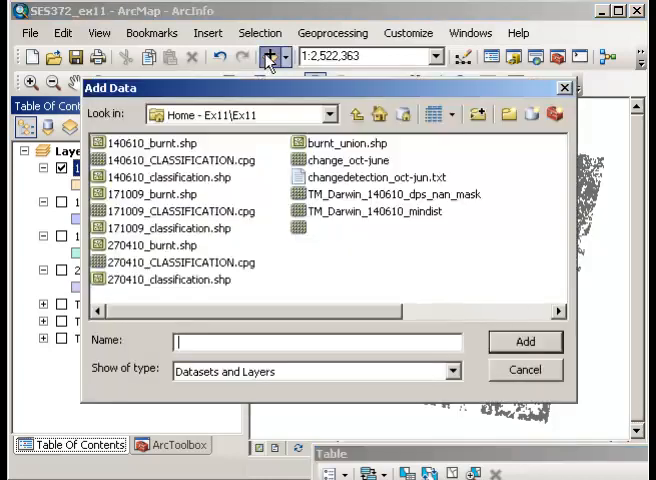
Add 270410_burnt.shp and 171009_burnt.shp and turn the 171009_burnt layer on
left_click(157, 245)
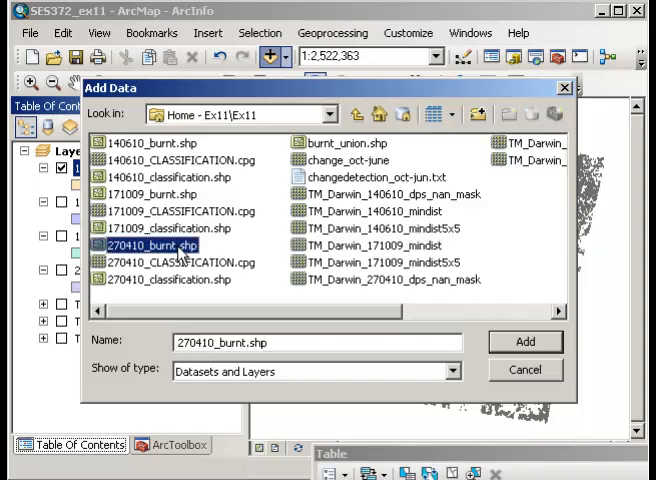
mouse_move(180, 195)
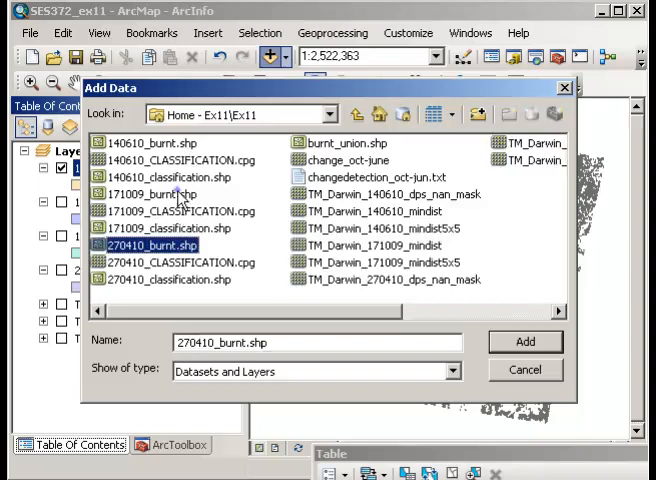
left_click(525, 342)
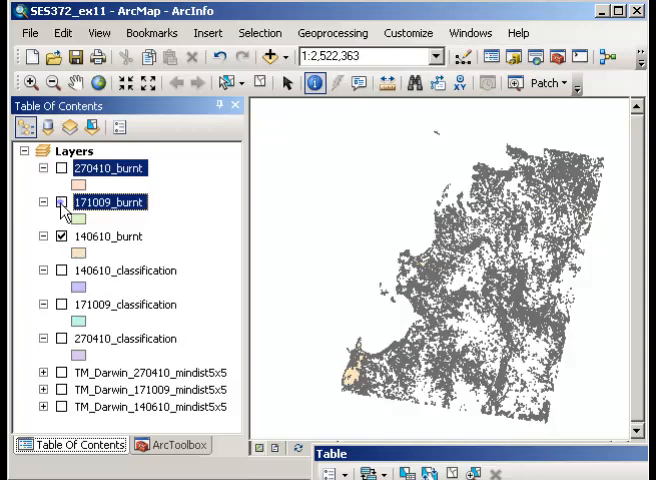
left_click(61, 168)
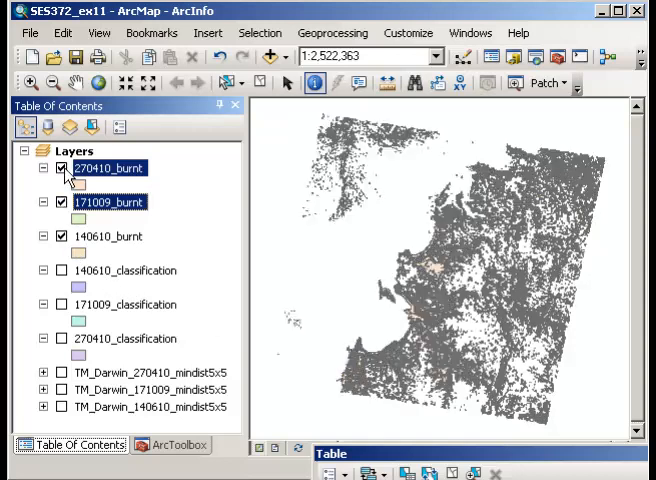